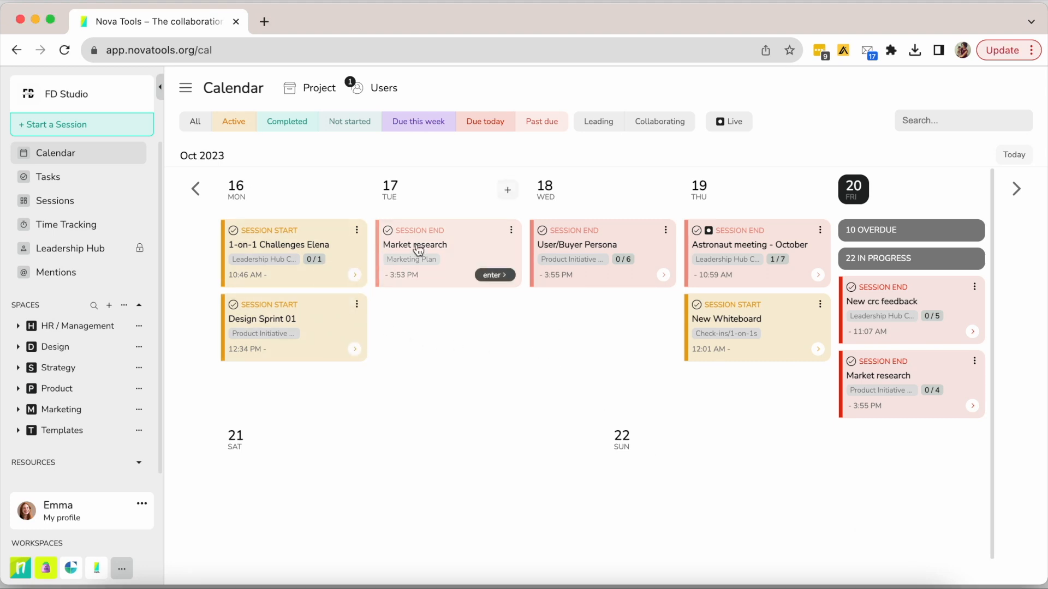
Bring up the Add session / Add task options for Wednesday 18 October.
click(508, 190)
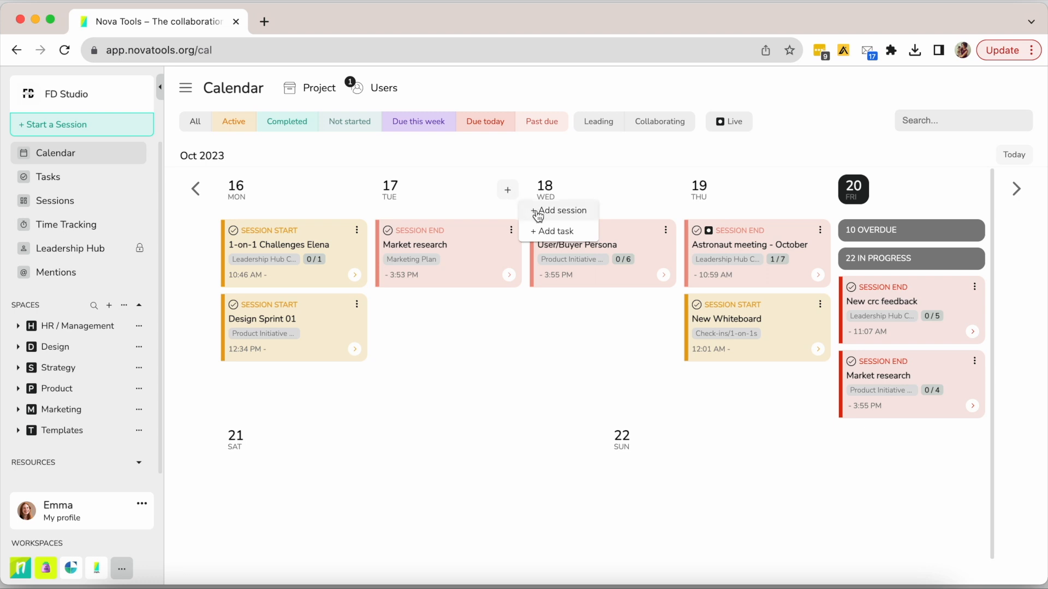
Start adding a session and browse the Marketing & Advertising and Product Management template categories.
click(560, 210)
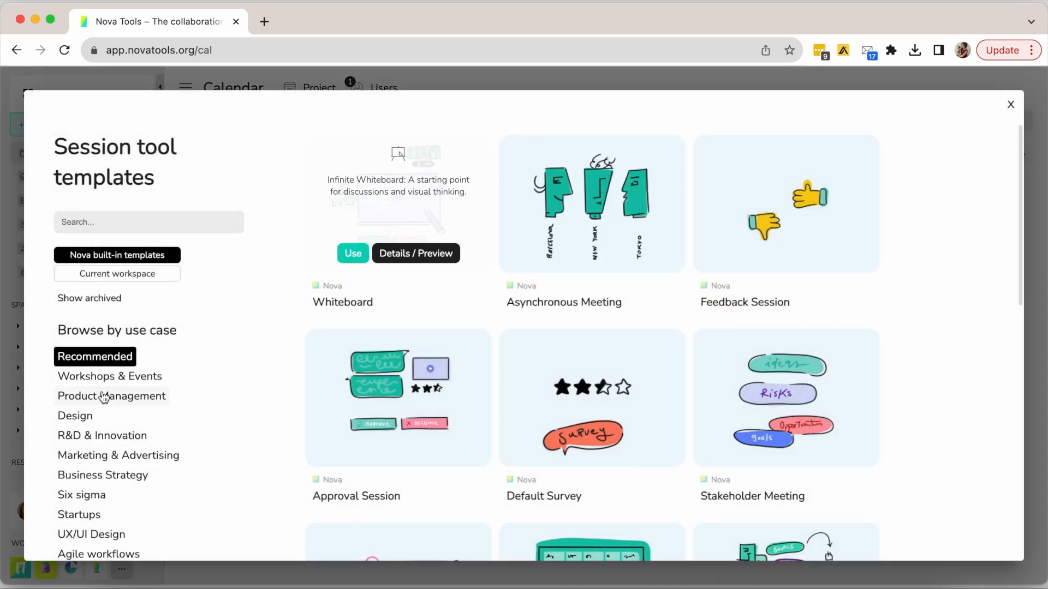
scroll(down, 3)
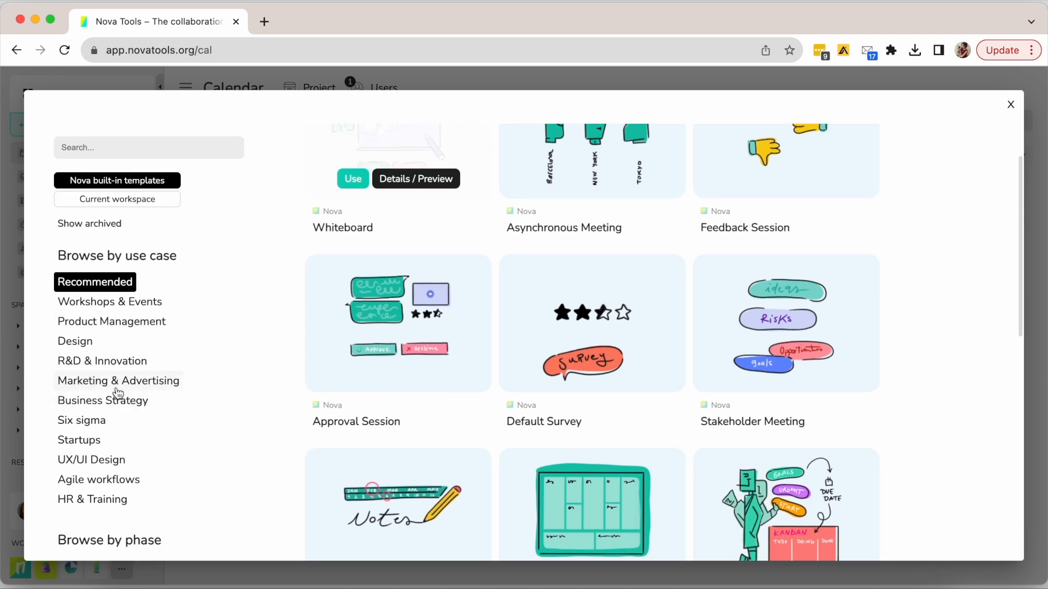
click(118, 381)
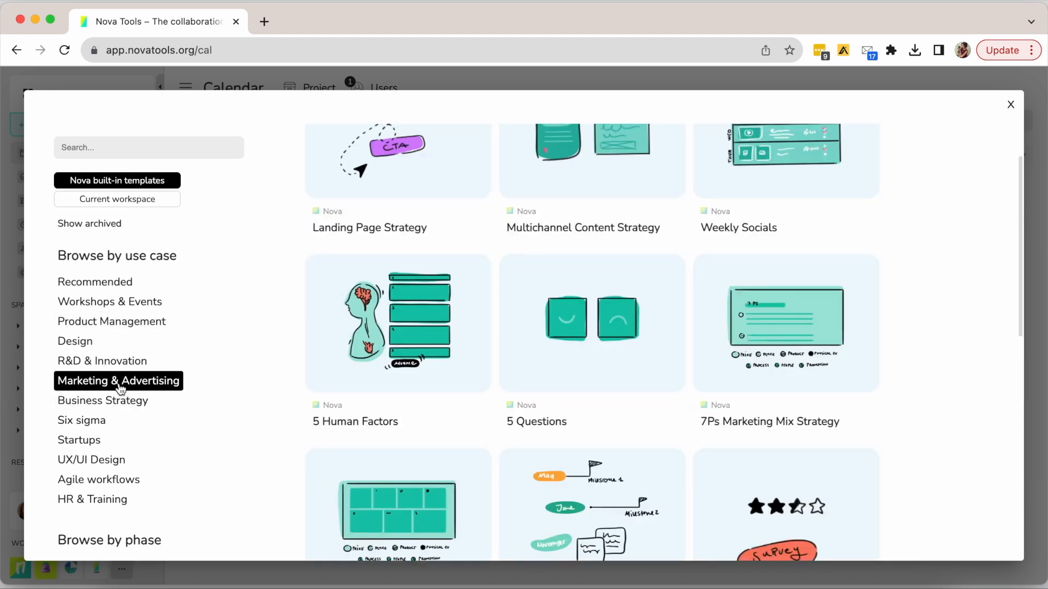
mouse_move(128, 326)
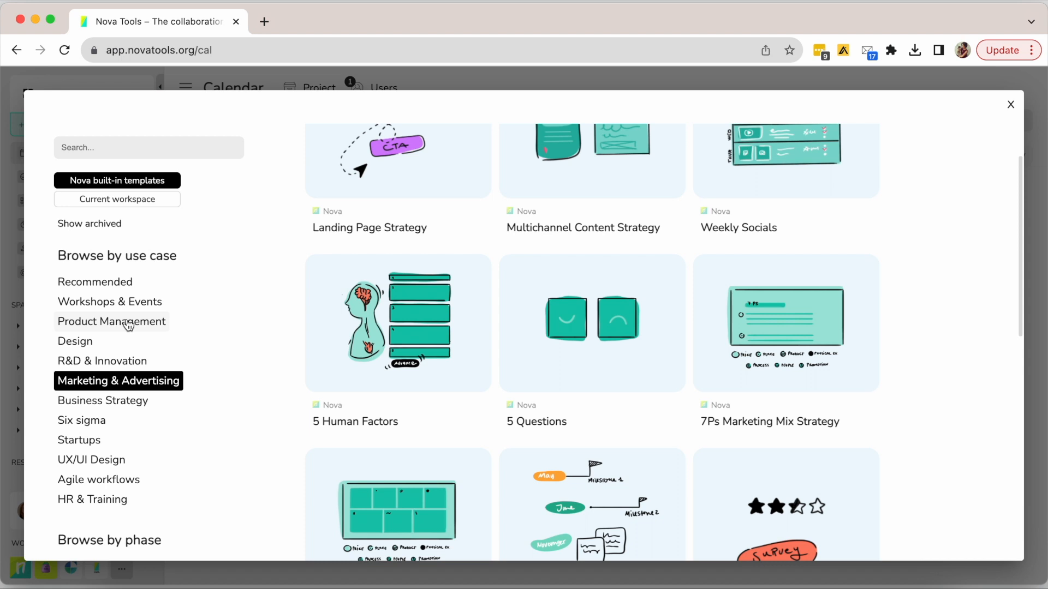
click(111, 321)
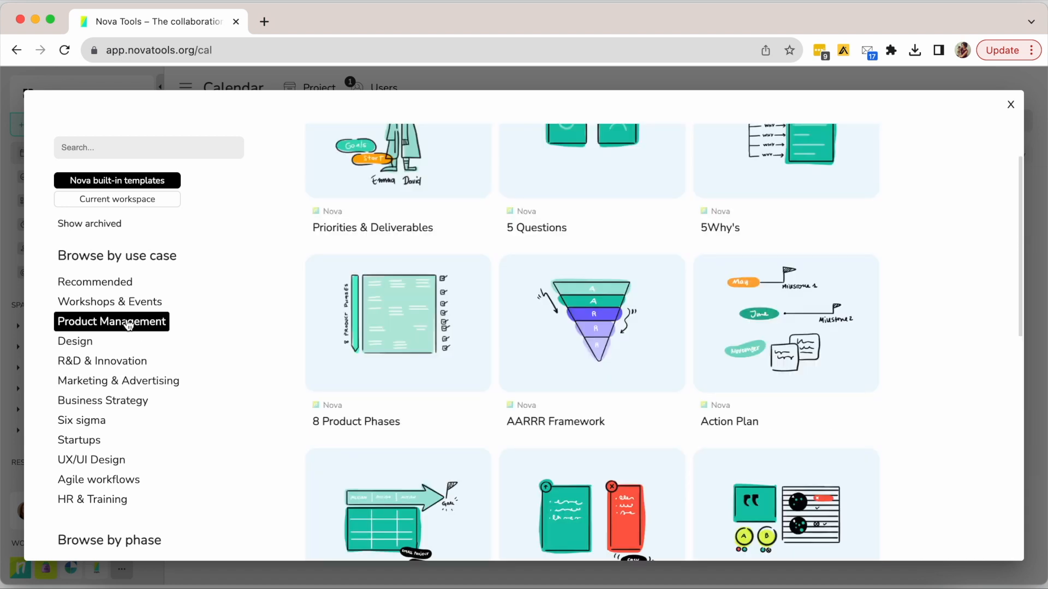
mouse_move(127, 343)
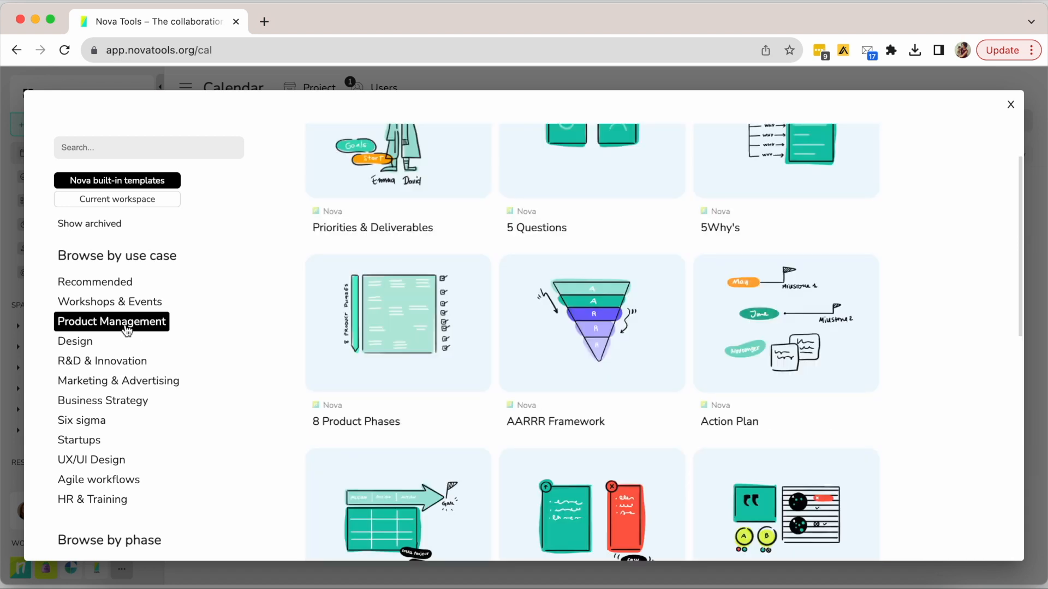
click(102, 402)
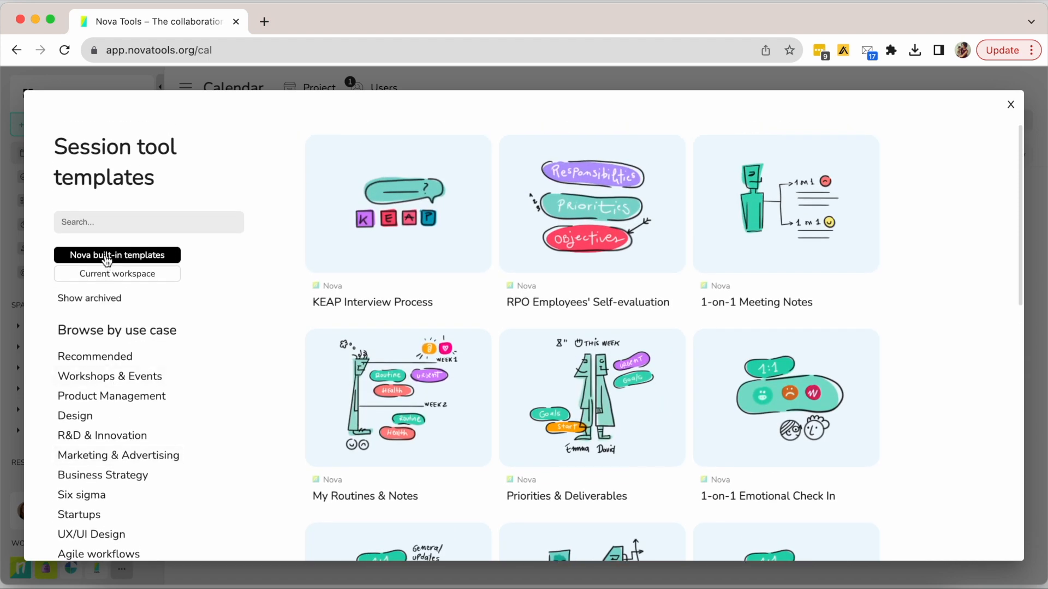
Search 'value' and create the session from the Value Proposition Canvas template.
text(value)
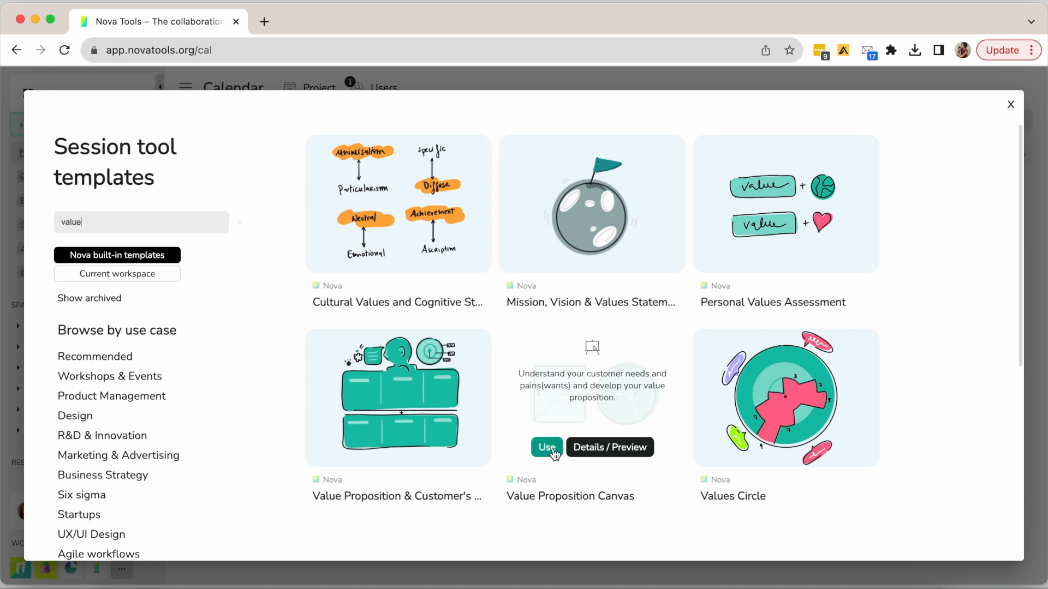
click(546, 447)
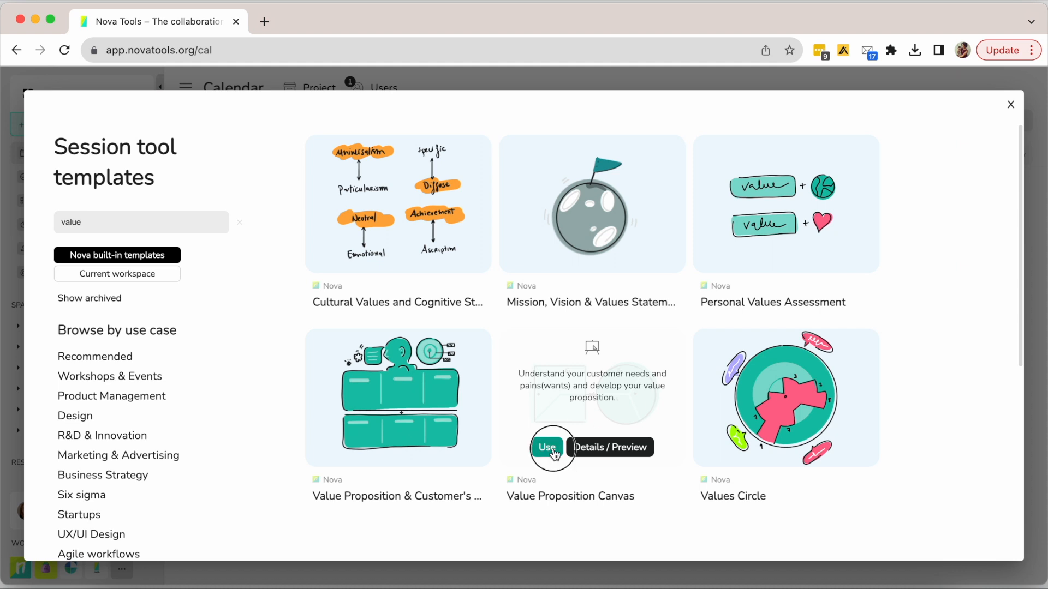
click(545, 447)
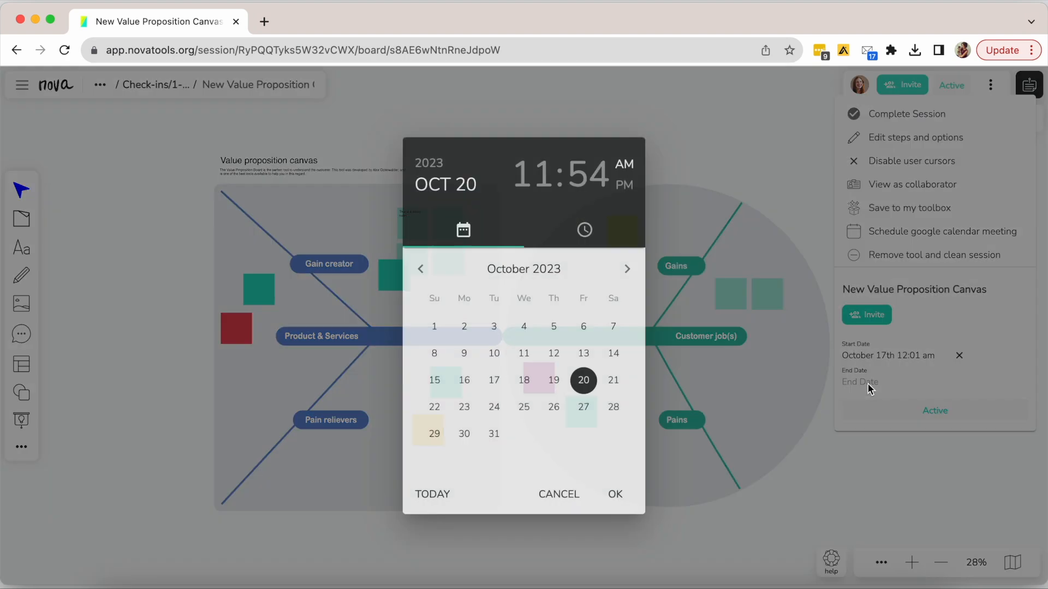
Confirm the session's end date and start inviting collaborators.
click(558, 494)
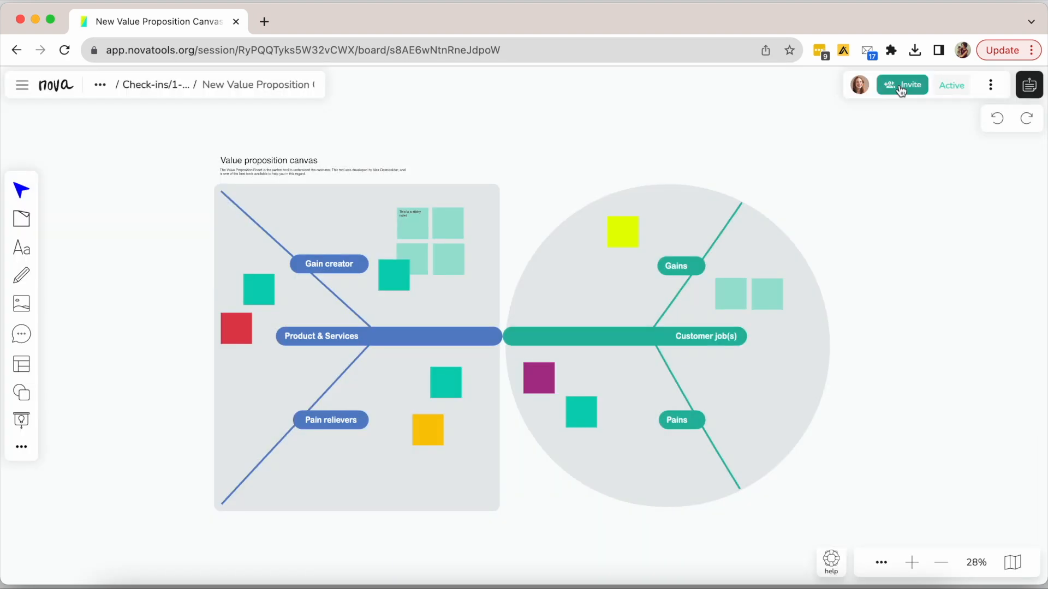
click(903, 85)
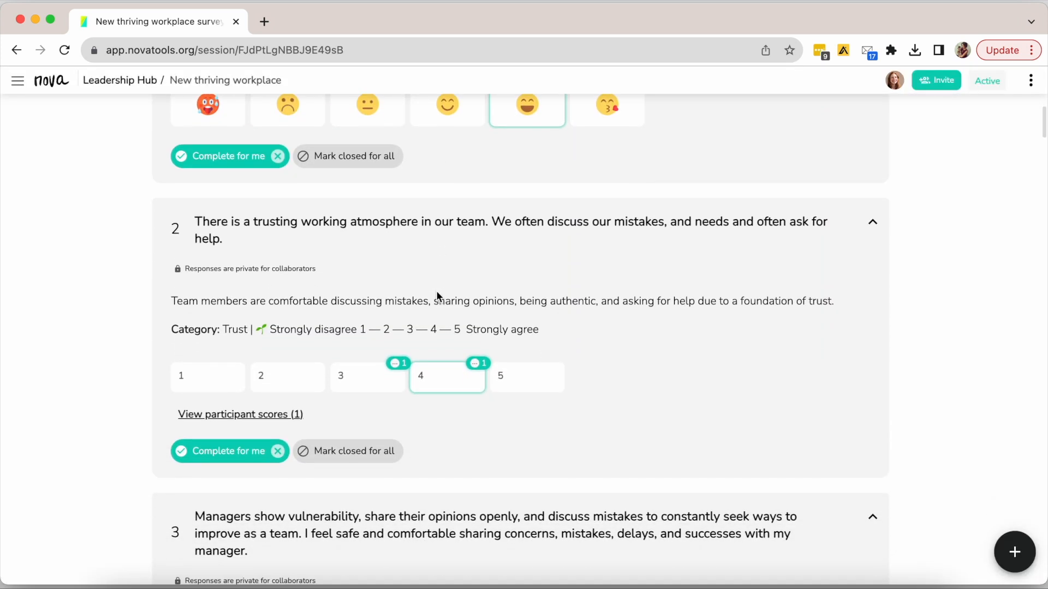
Scroll through the New thriving workplace survey's trust and conflict questions and their recorded scores.
scroll(down, 3)
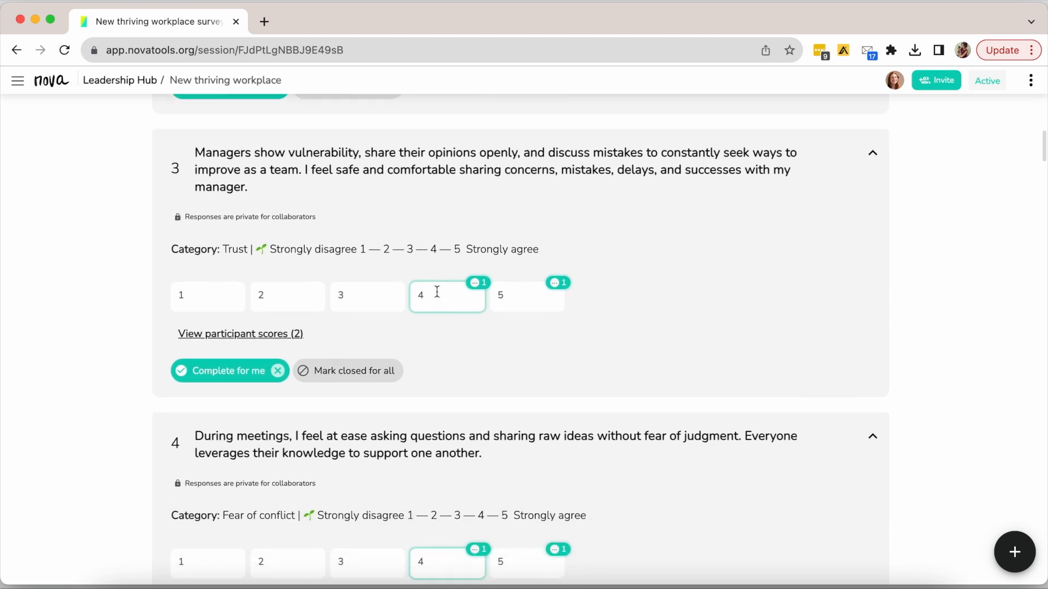
scroll(down, 3)
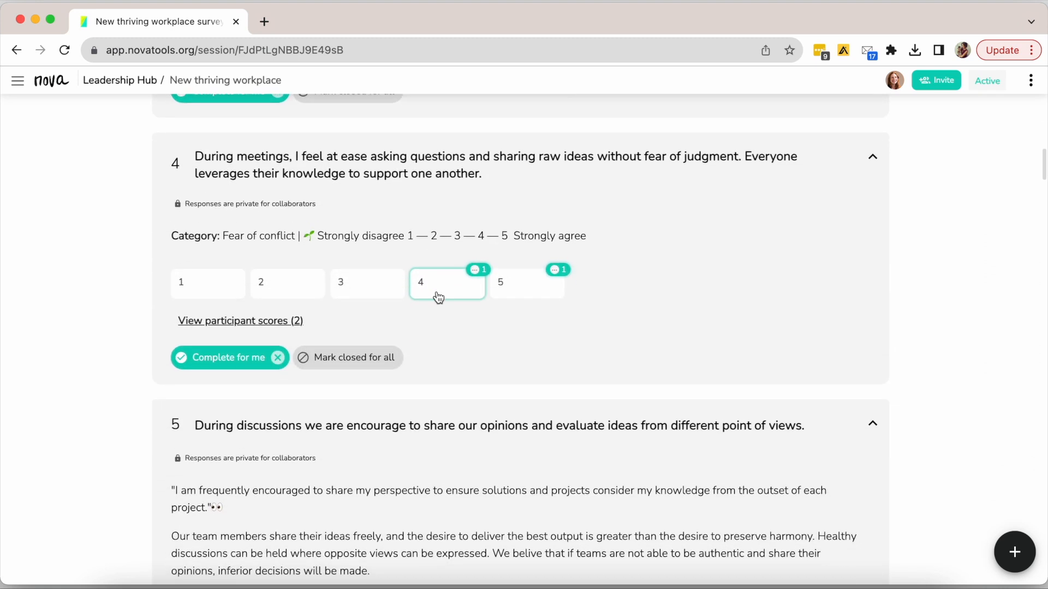
scroll(down, 3)
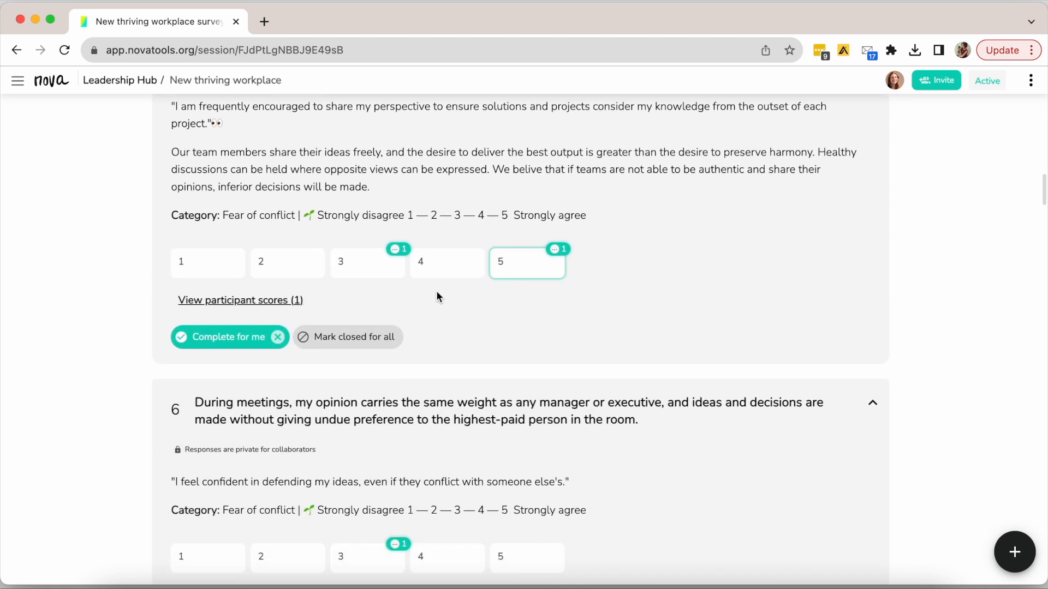
scroll(down, 3)
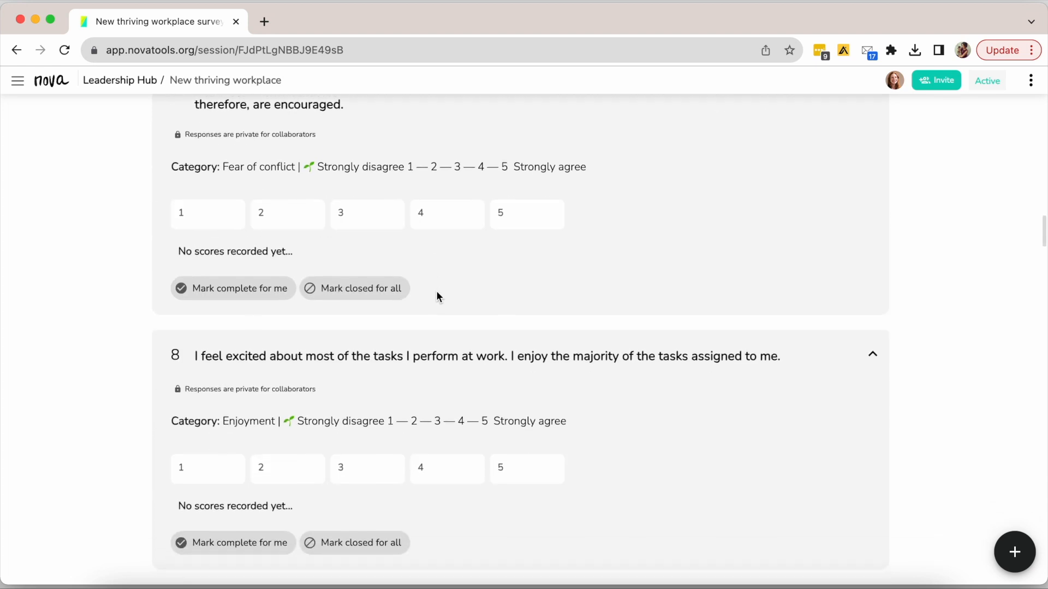